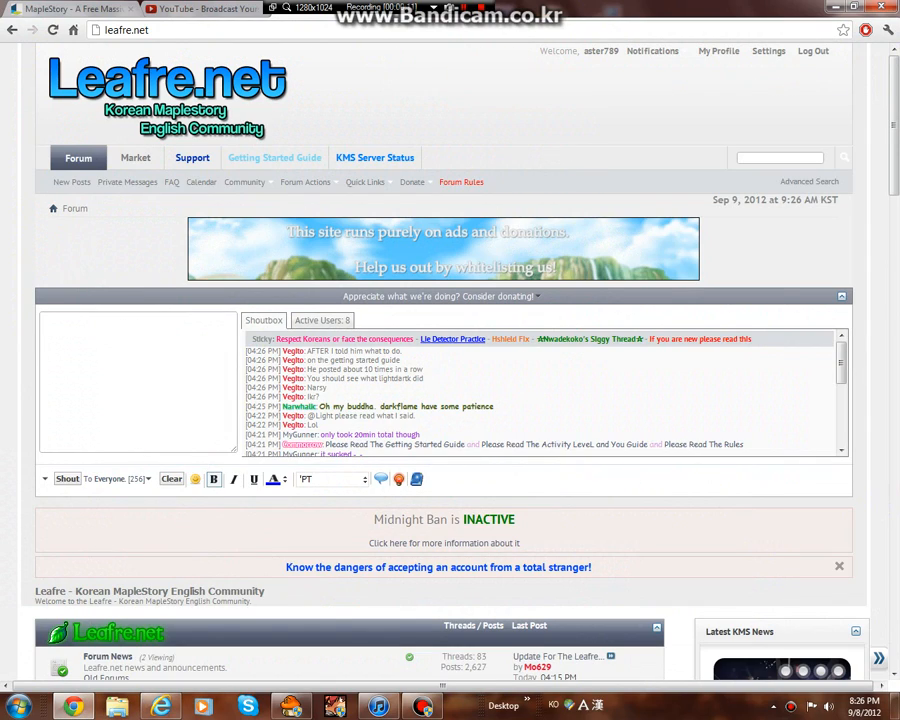
- Read down the comments on the Getting into KMS video, then return to the Leafre forum
scroll("down", 3)
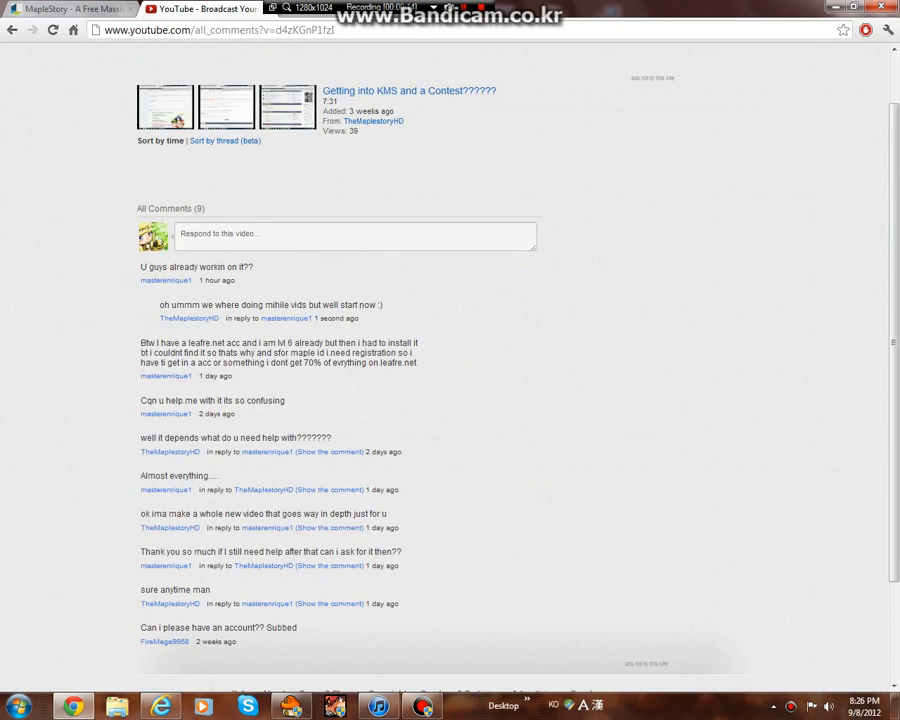
scroll("down", 3)
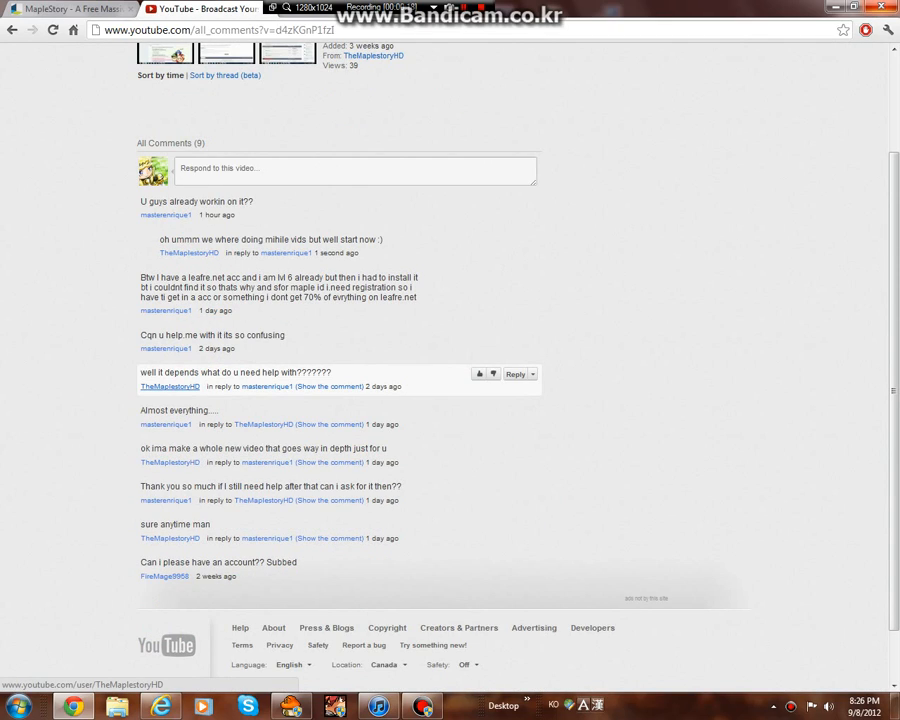
mouse_move(280, 412)
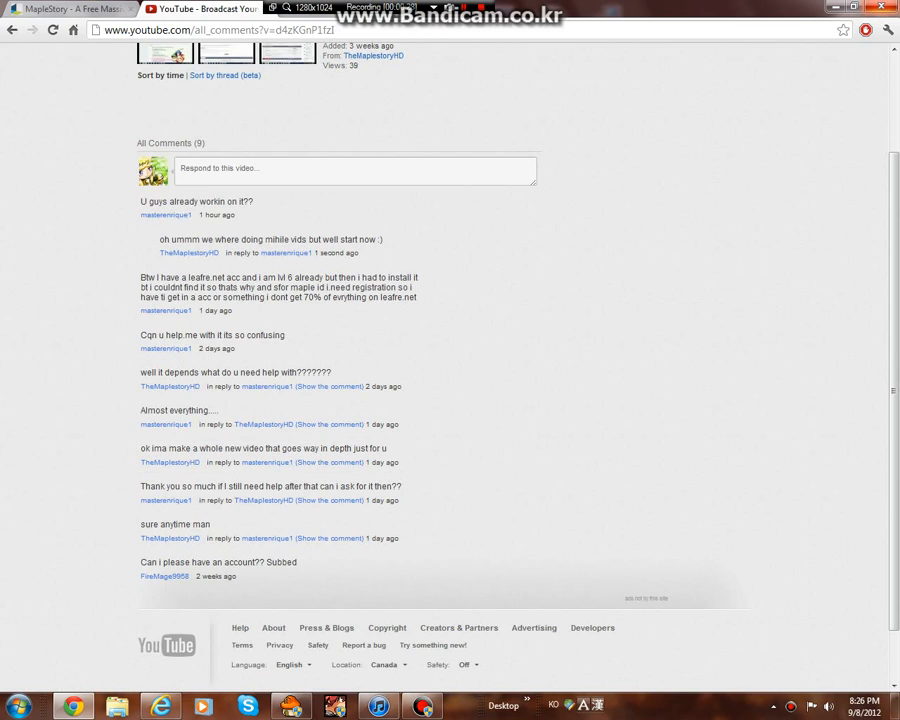
mouse_move(300, 288)
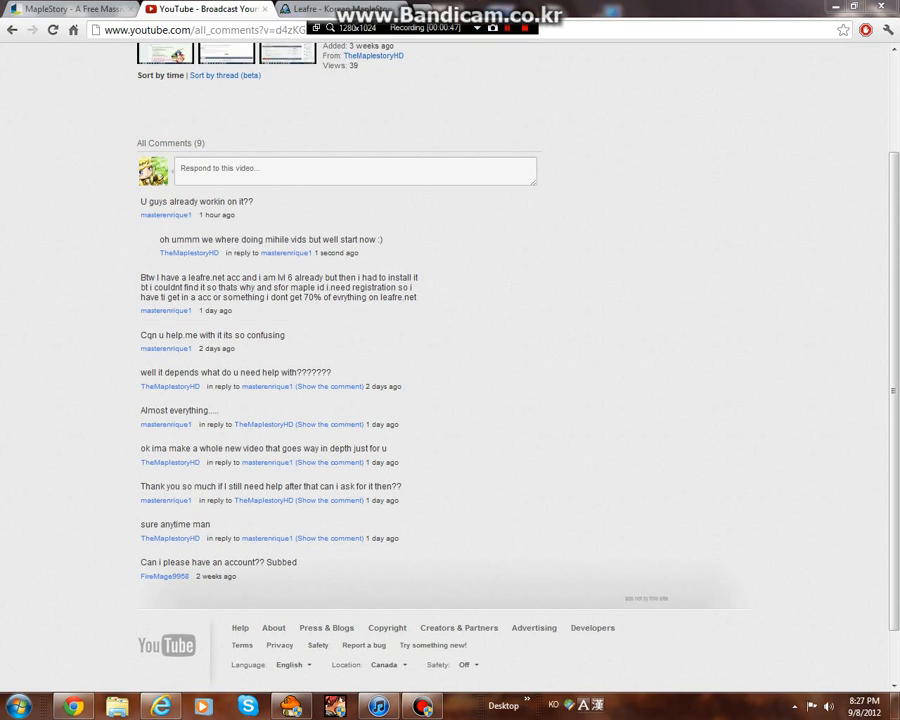
left_click(340, 8)
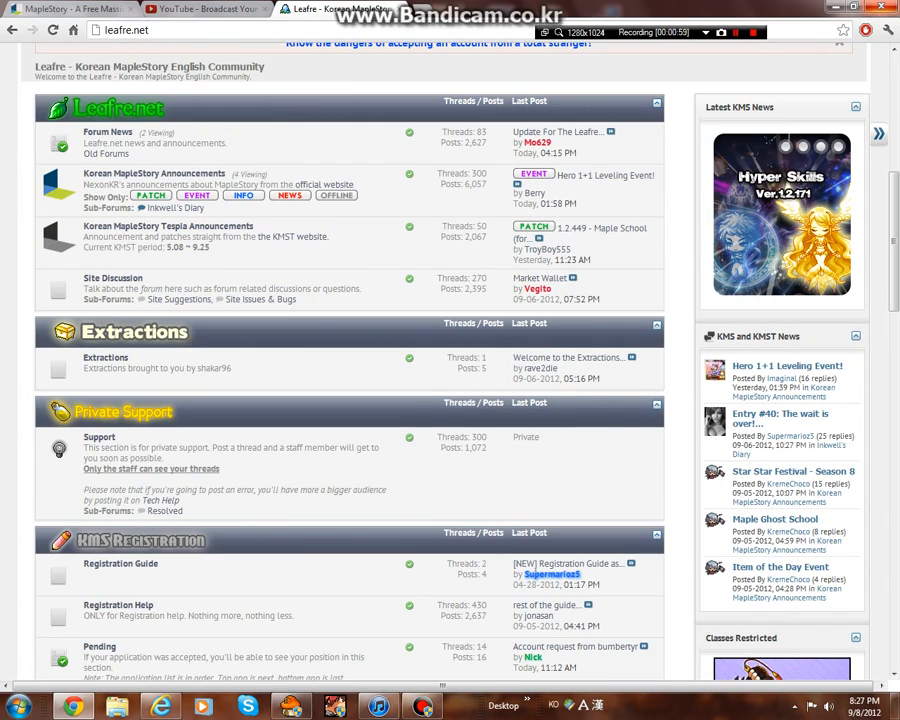
scroll("down", 3)
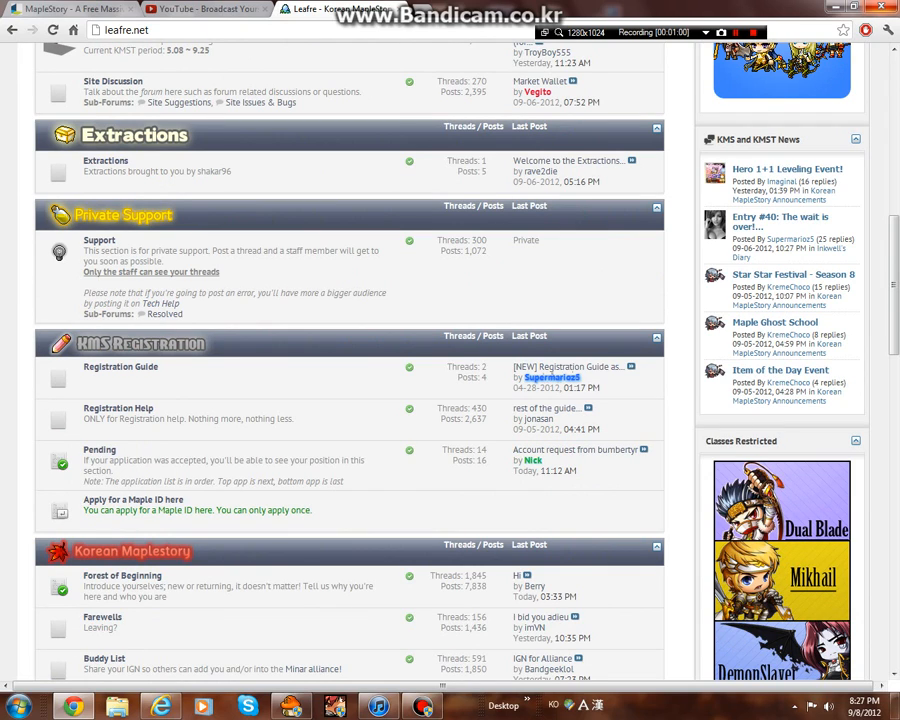
scroll("up", 3)
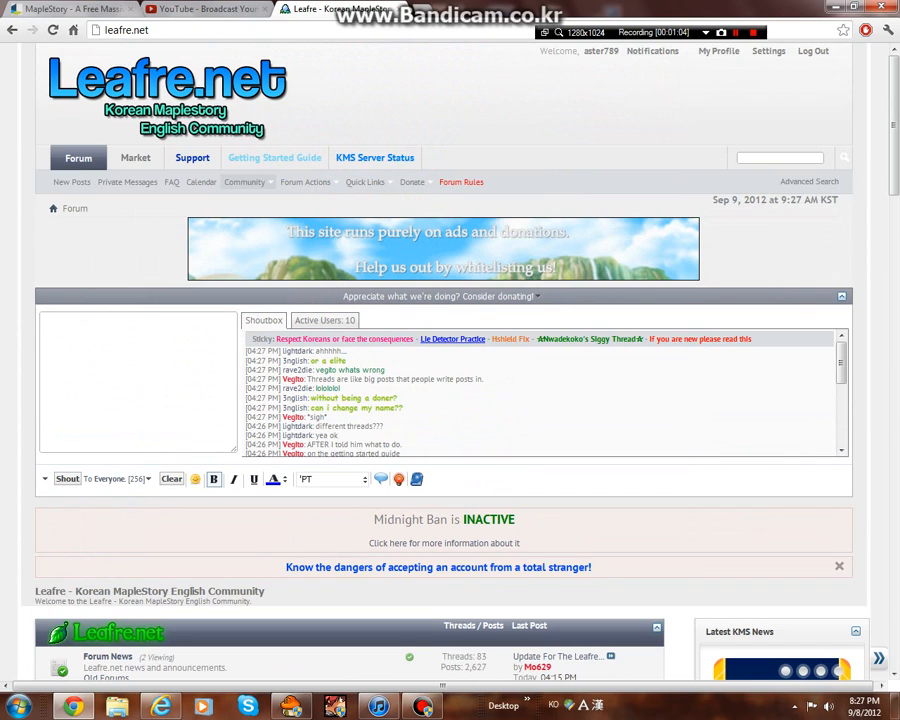
scroll("down", 3)
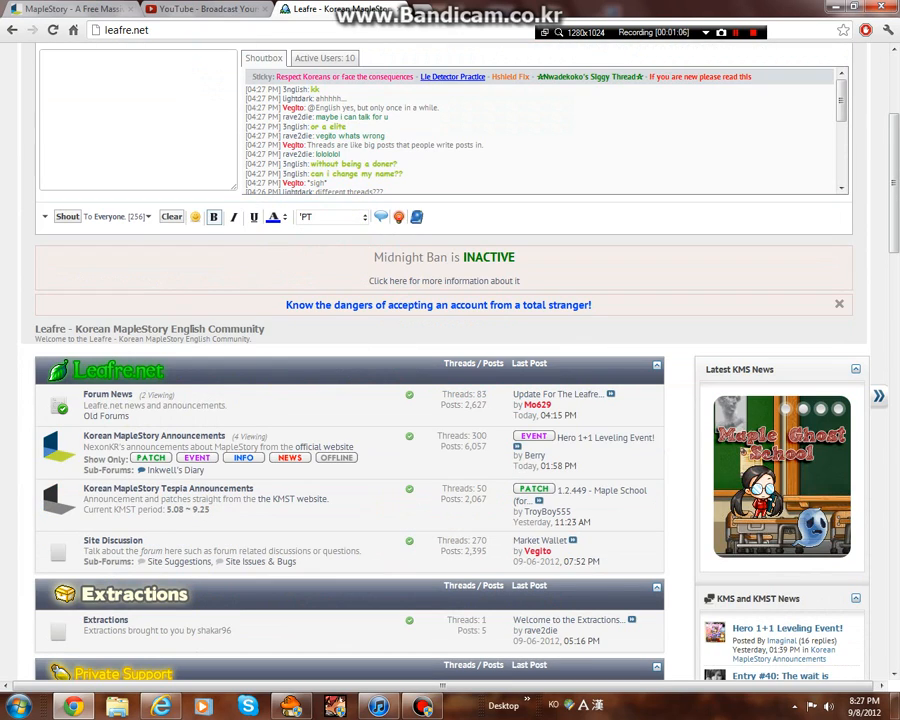
scroll("down", 3)
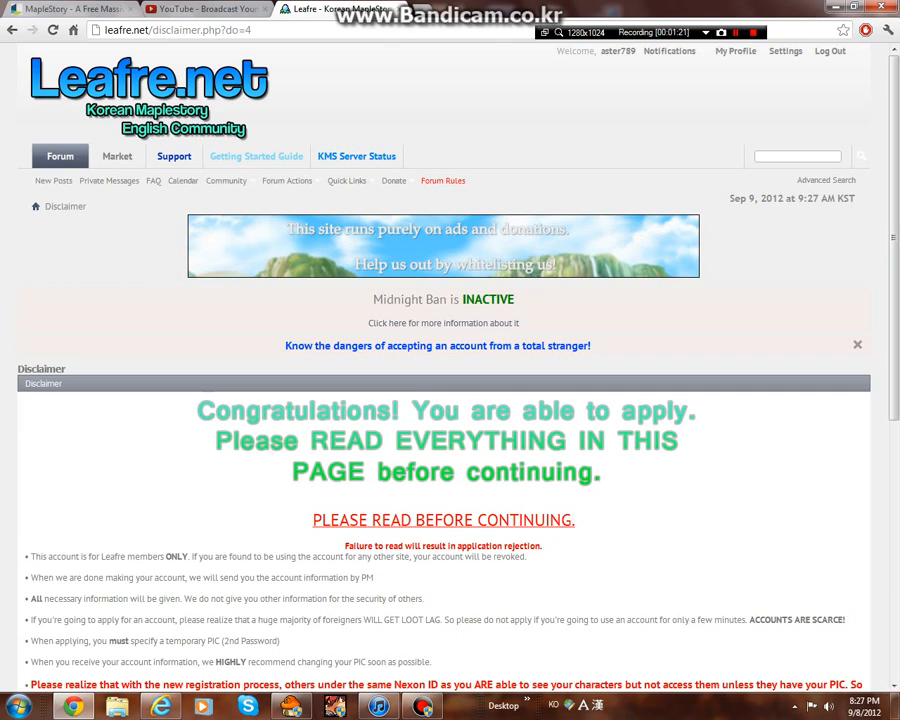
- Read the disclaimer, choose the Maple Account option and start its application question form
scroll("down", 3)
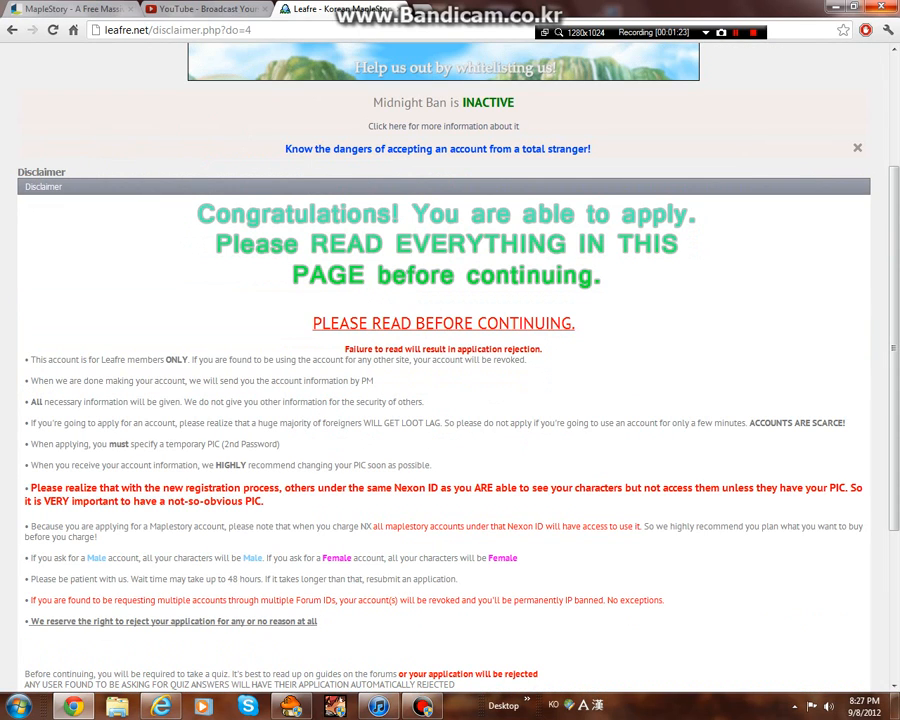
scroll("down", 3)
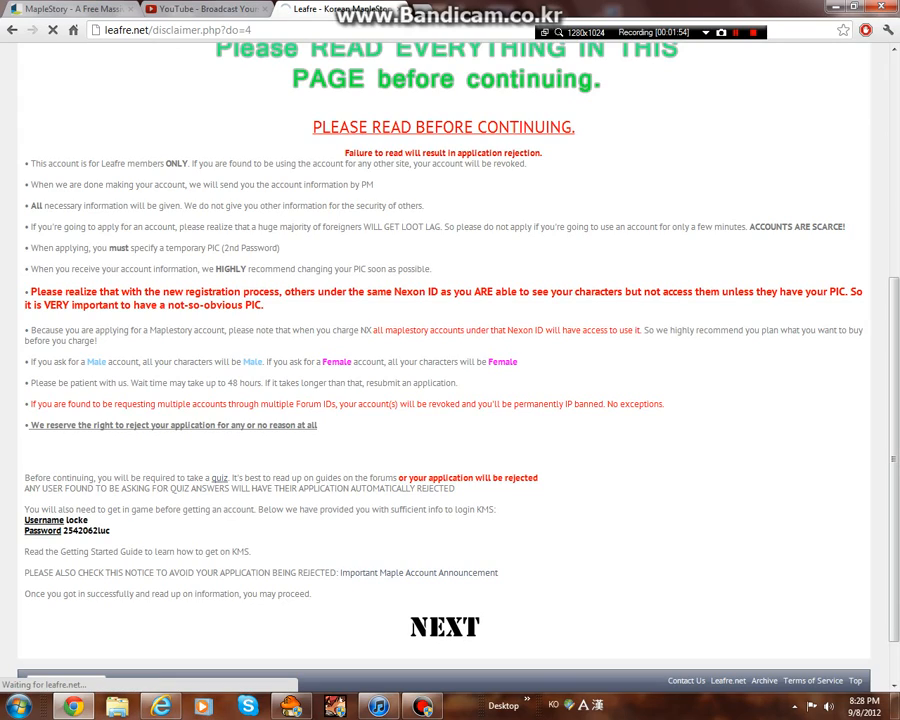
left_click(444, 626)
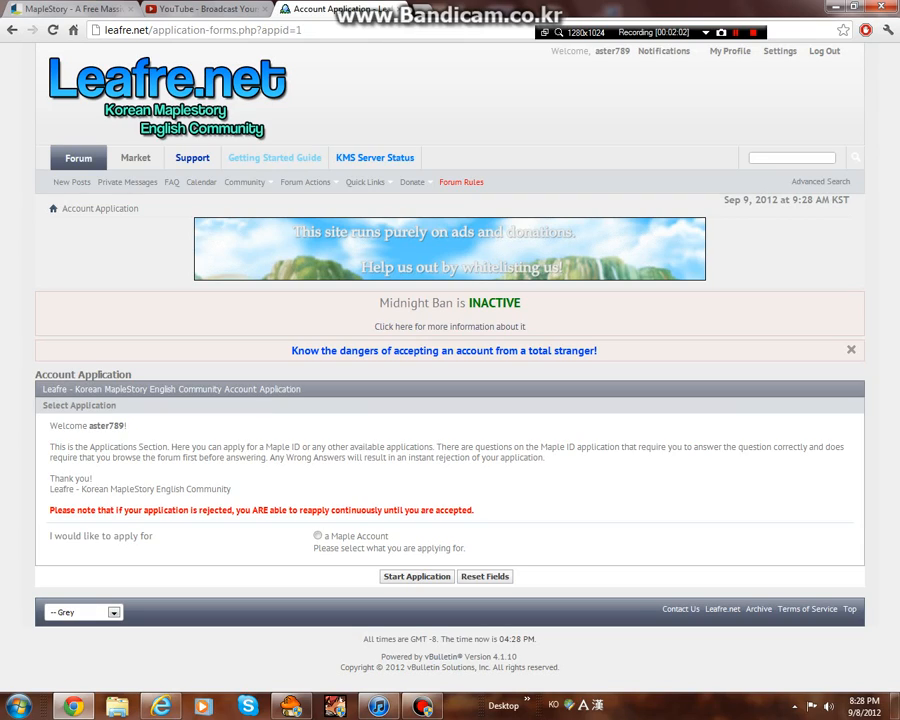
left_click(316, 536)
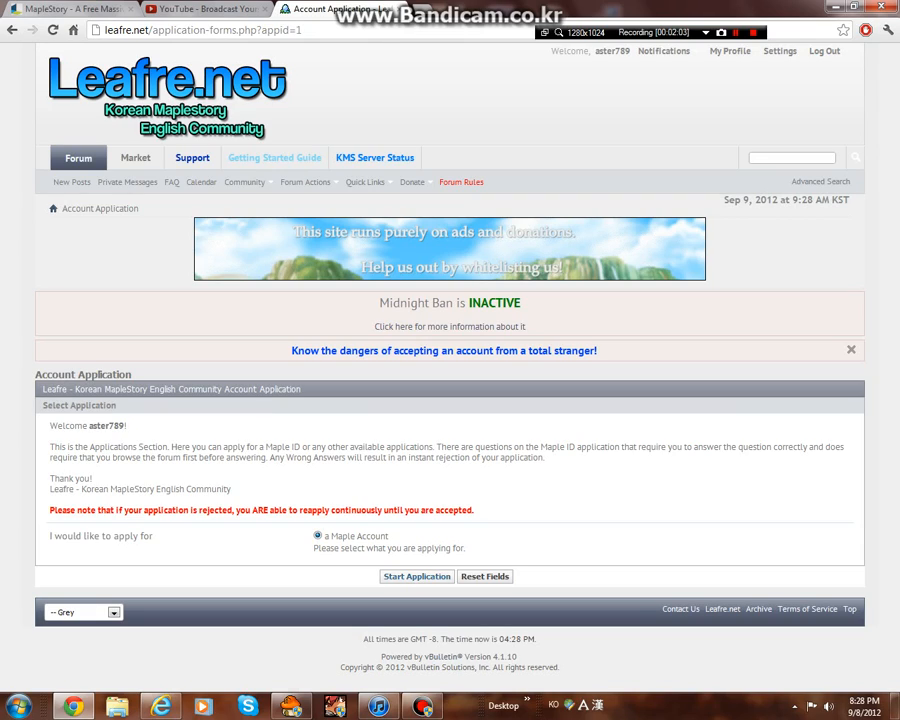
left_click(416, 576)
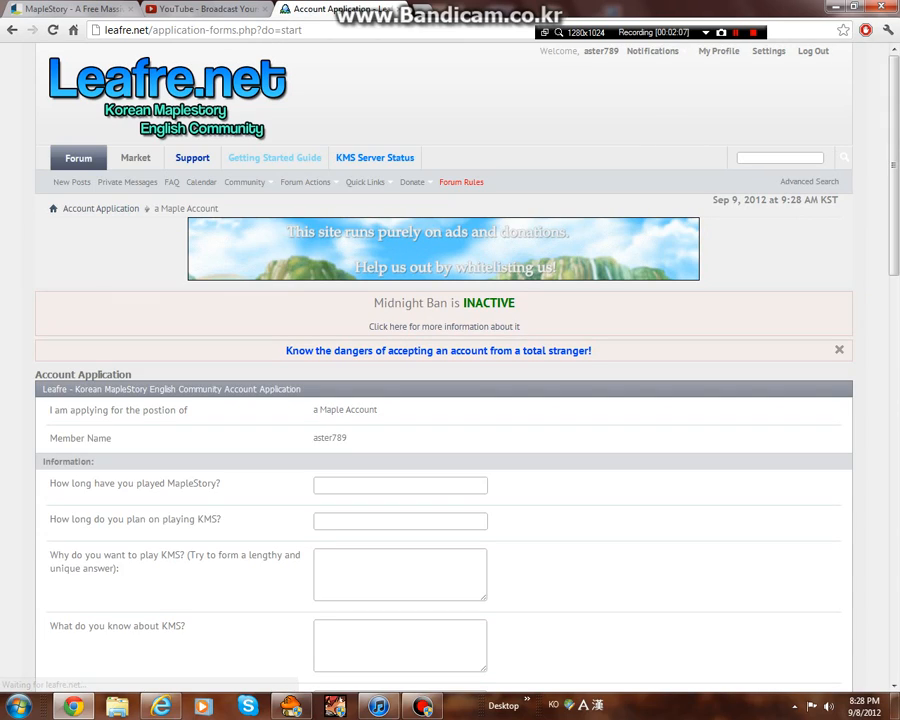
scroll("down", 3)
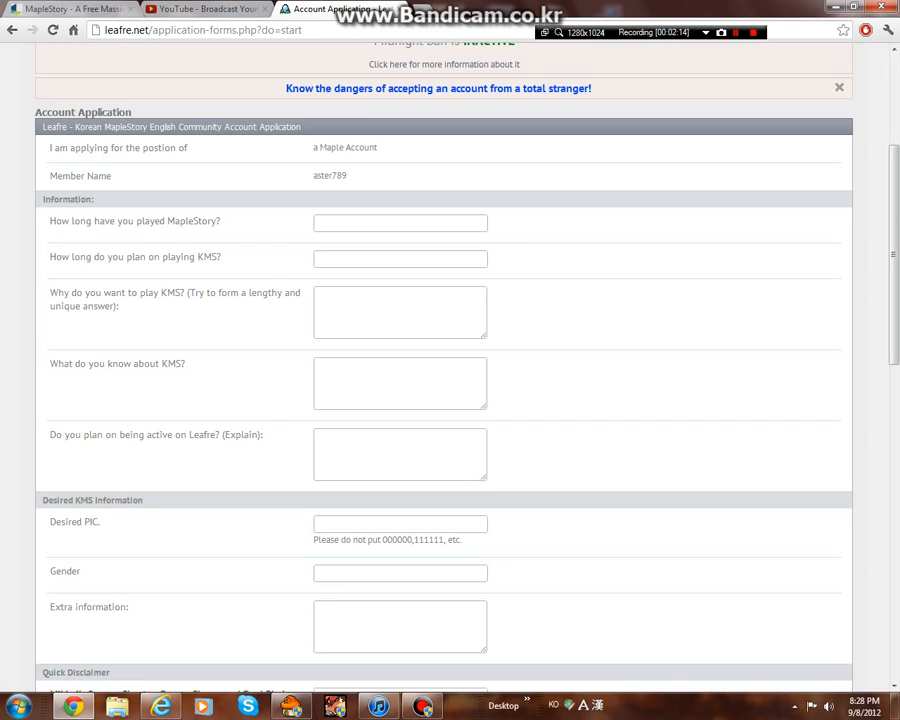
scroll("down", 3)
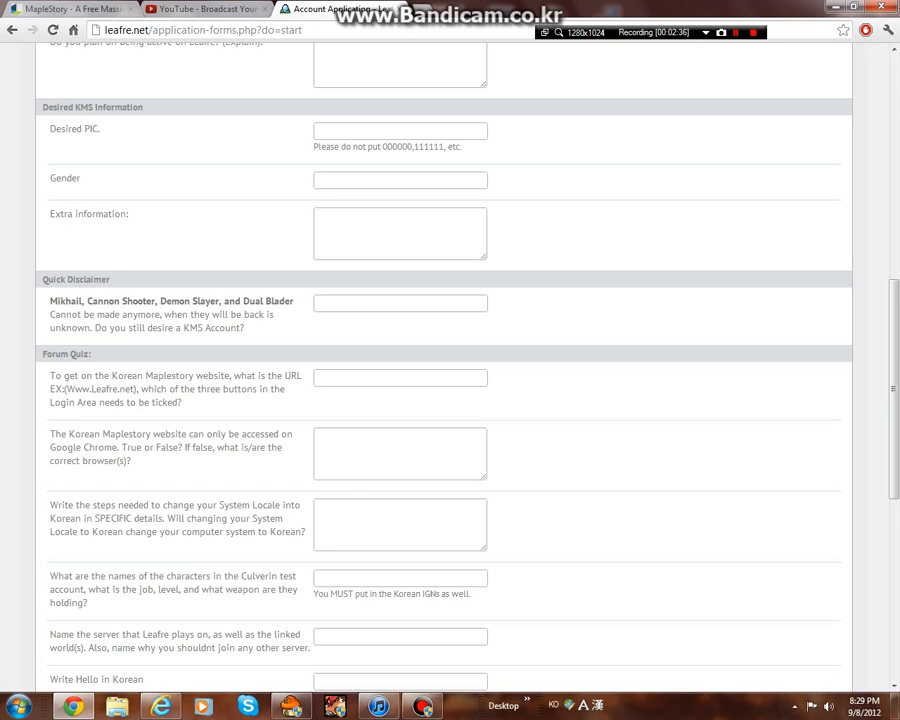
left_click(204, 8)
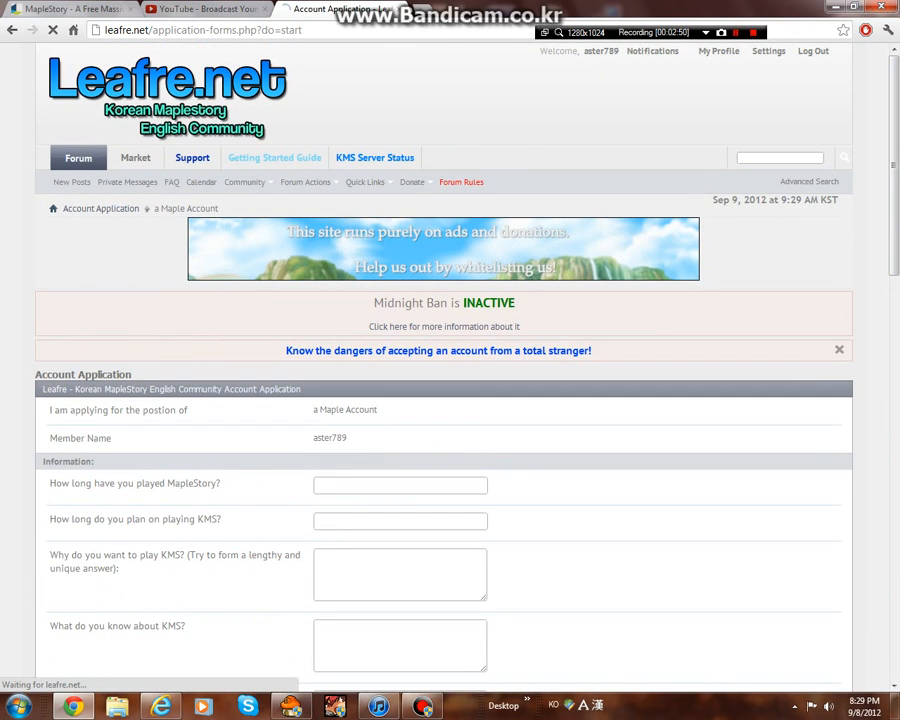
- Abandon the unfilled application for the forum index and enter the Extractions forum
left_click(76, 156)
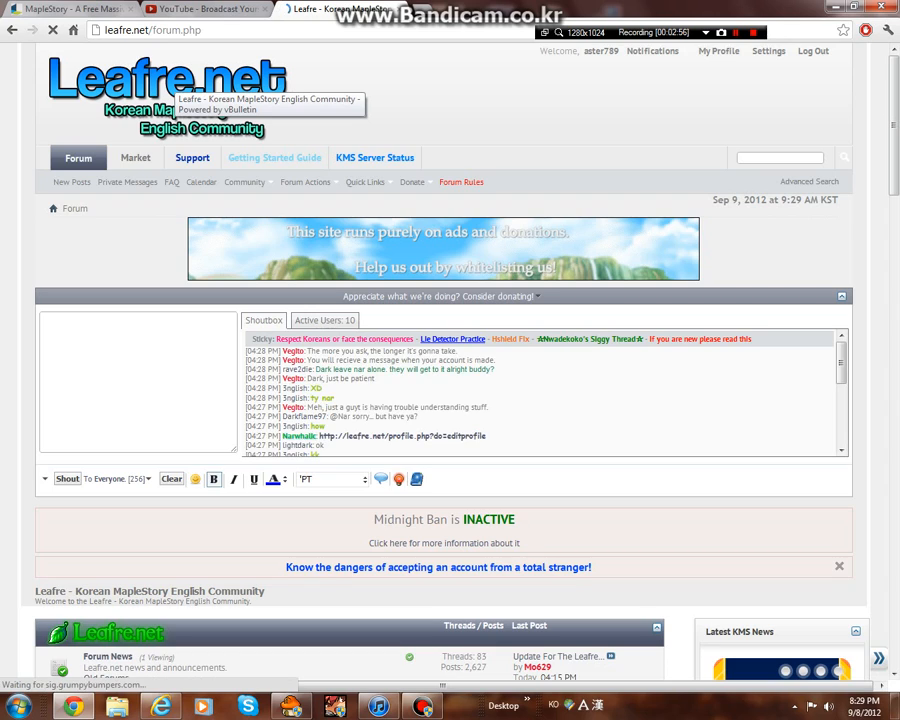
scroll("down", 3)
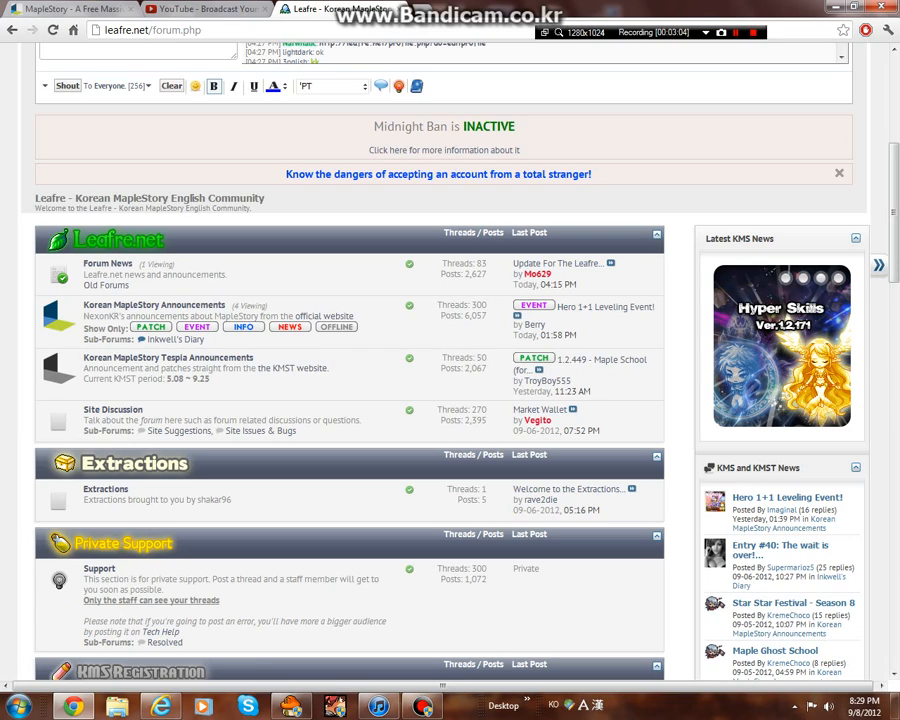
scroll("down", 3)
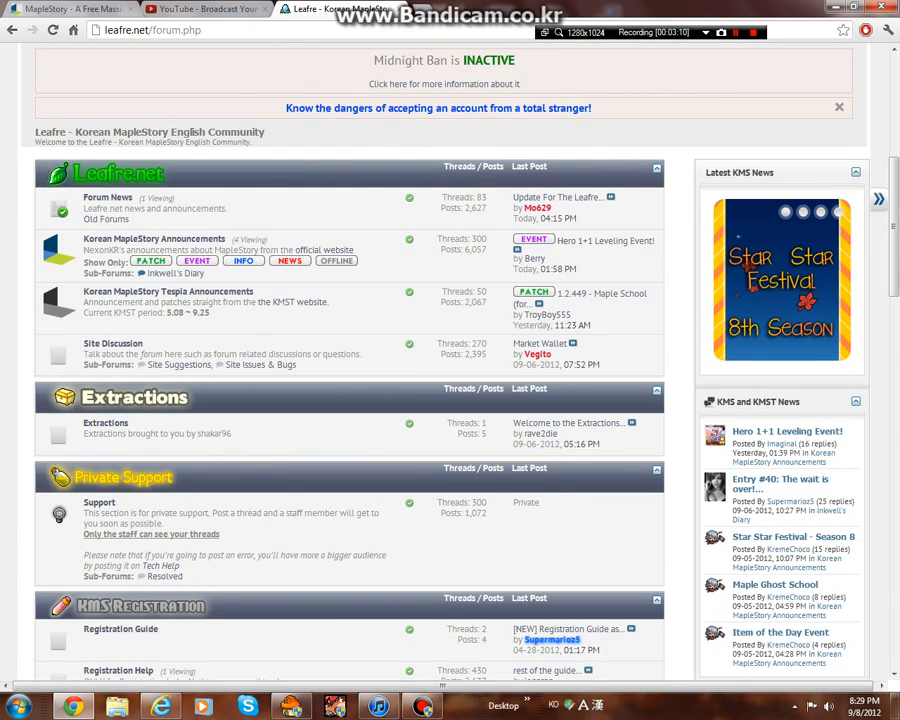
left_click(104, 424)
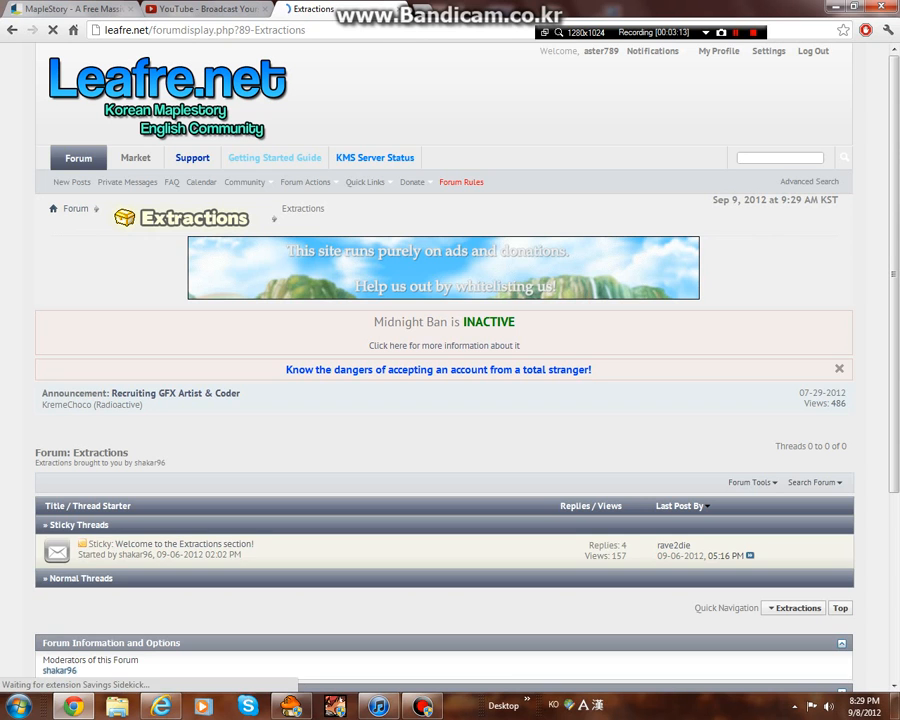
- Browse the Extractions forum down to its permissions, then return to the YouTube comments
scroll("down", 3)
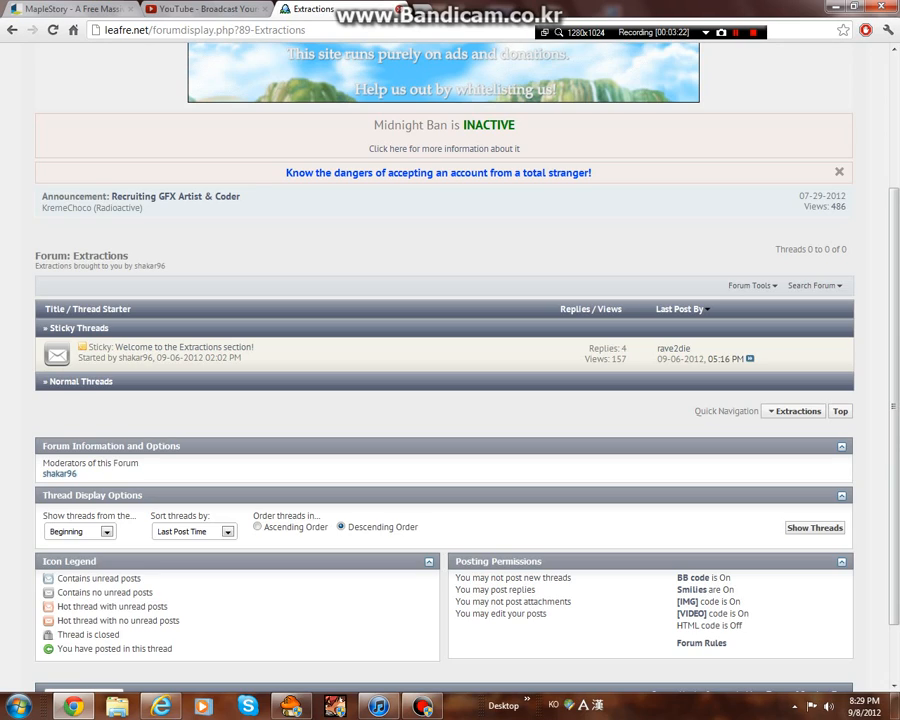
left_click(200, 8)
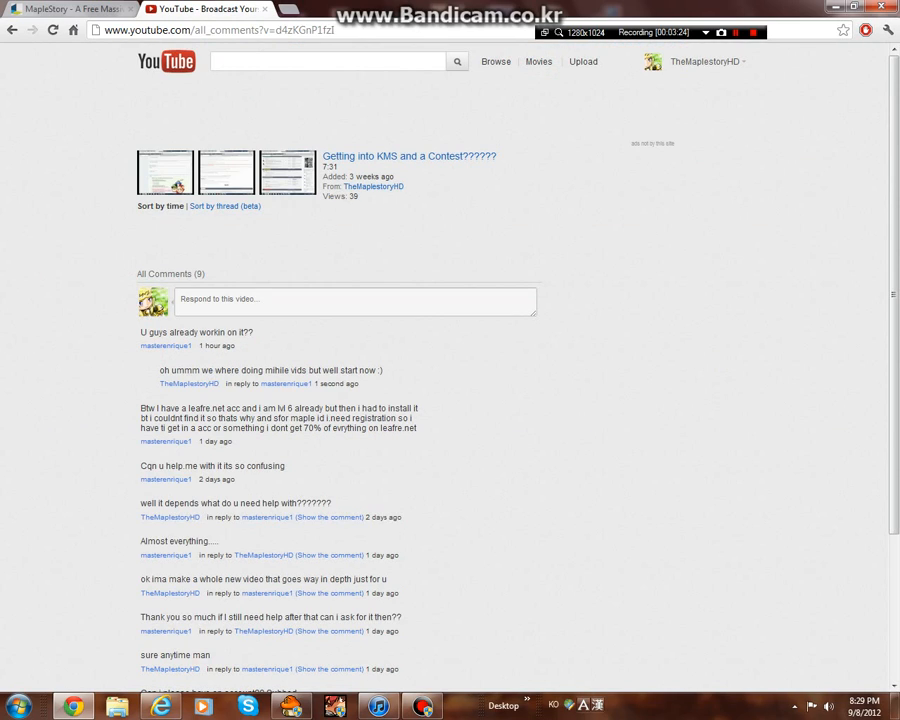